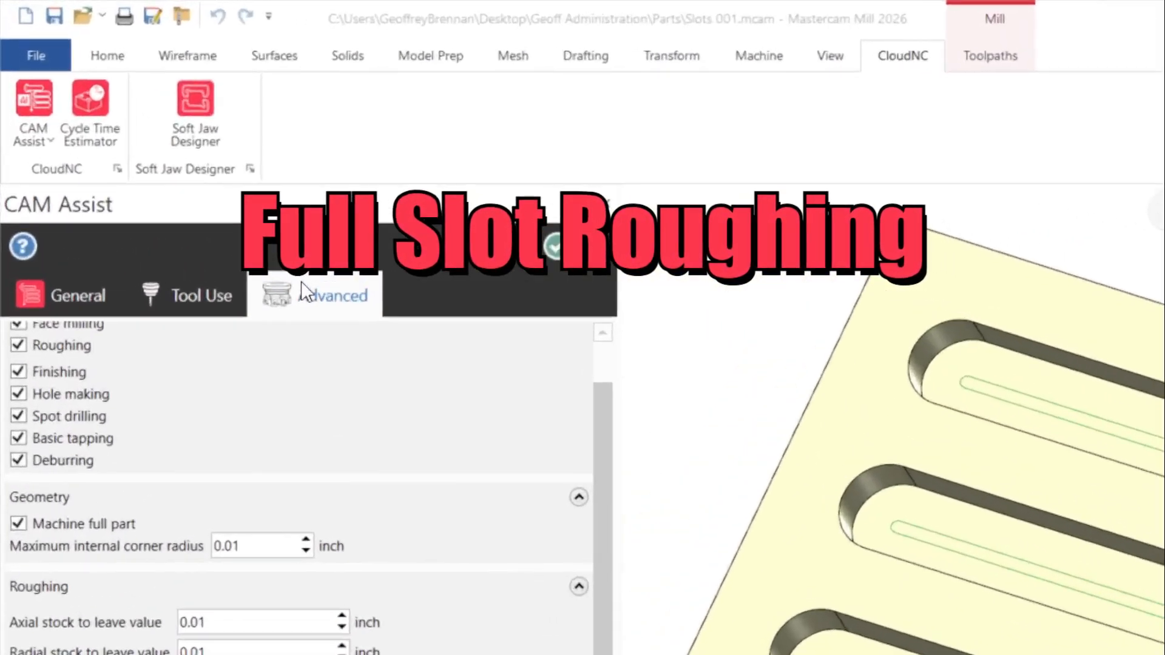
Tick the Roughing of Closed Slots preview feature in the CAM Assist Advanced settings
{"action": "scroll", "scroll_direction": "down", "scroll_amount": 3}
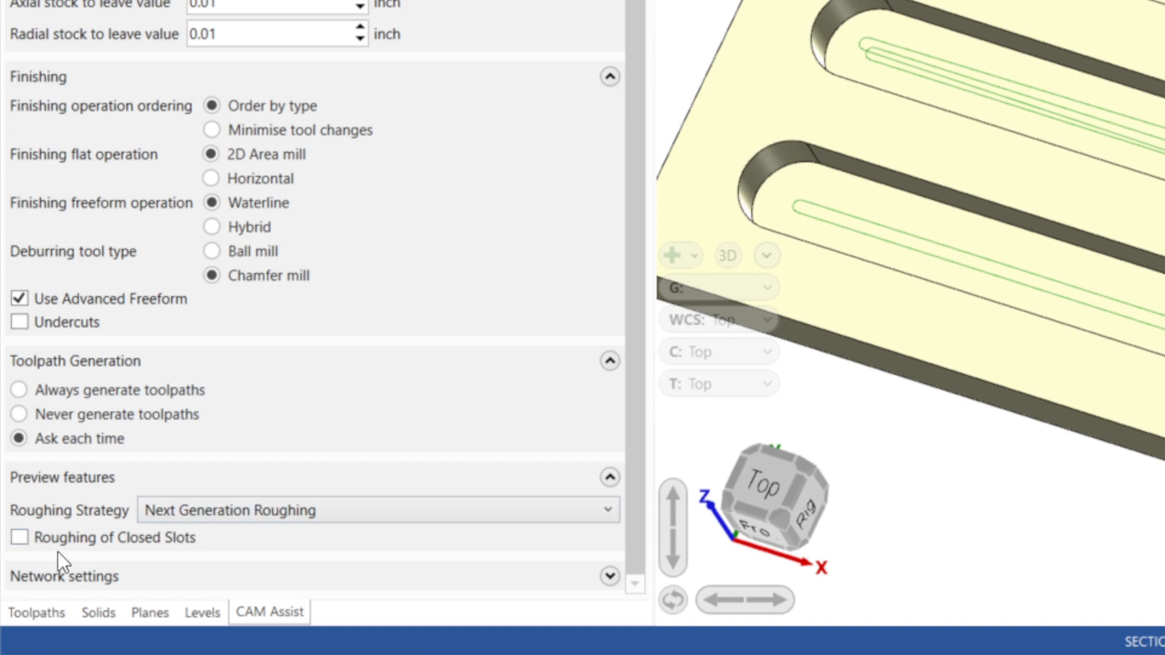
{"action": "mouse_move", "coordinate": [20, 543]}
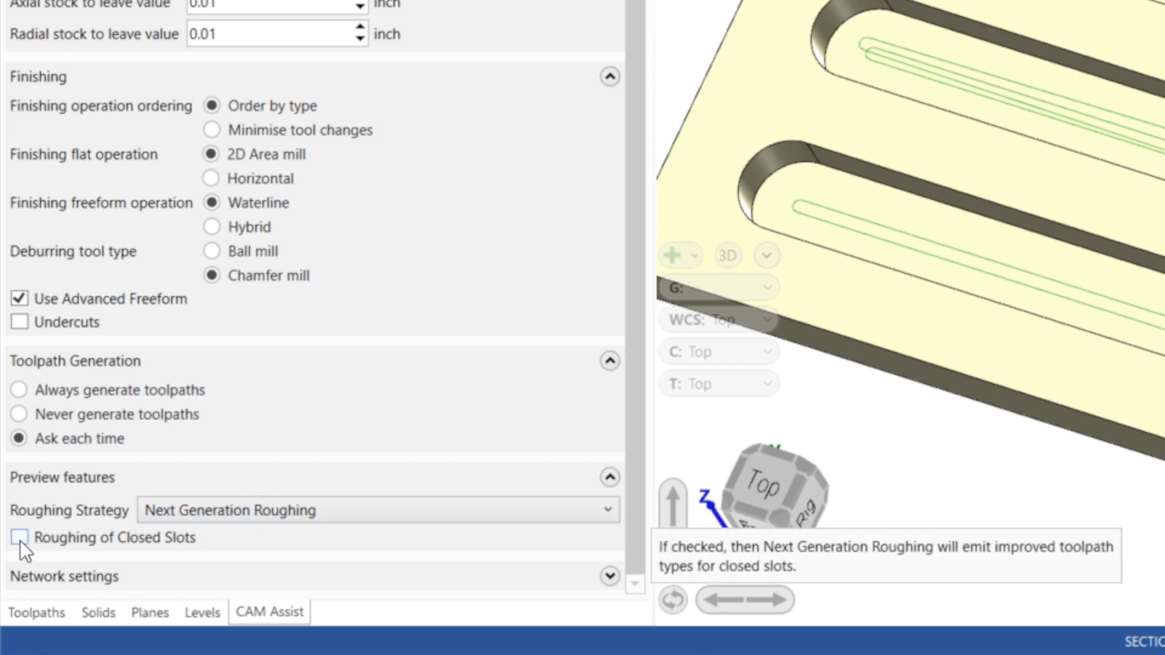
{"action": "left_click", "coordinate": [19, 538]}
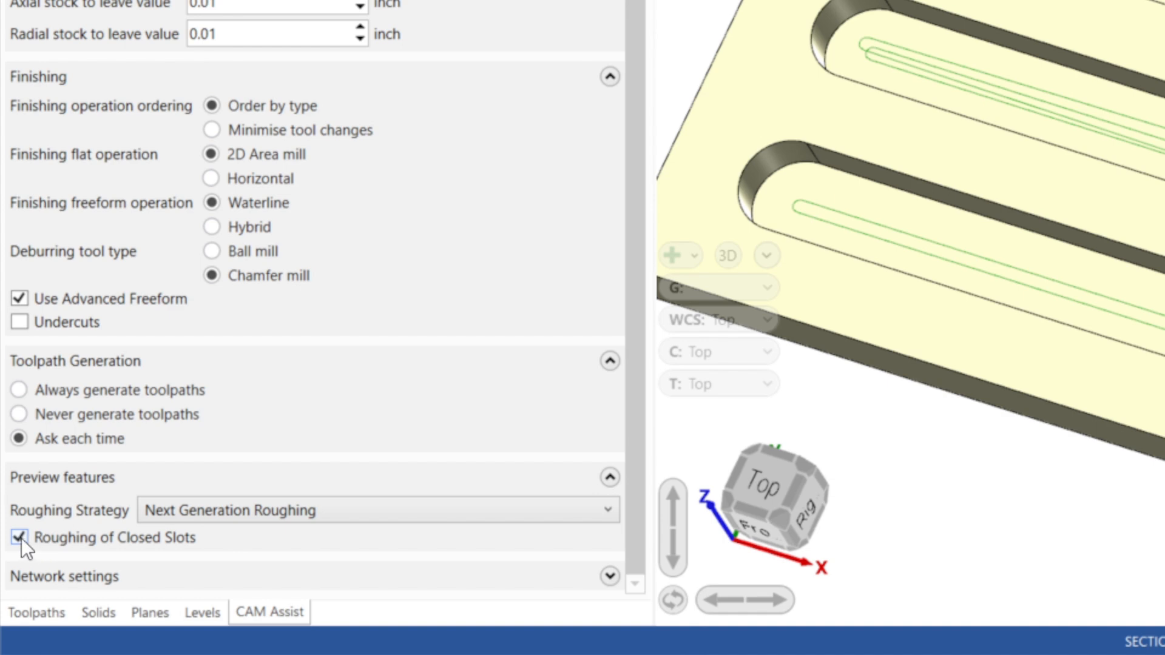
{"action": "scroll", "scroll_direction": "up", "scroll_amount": 3}
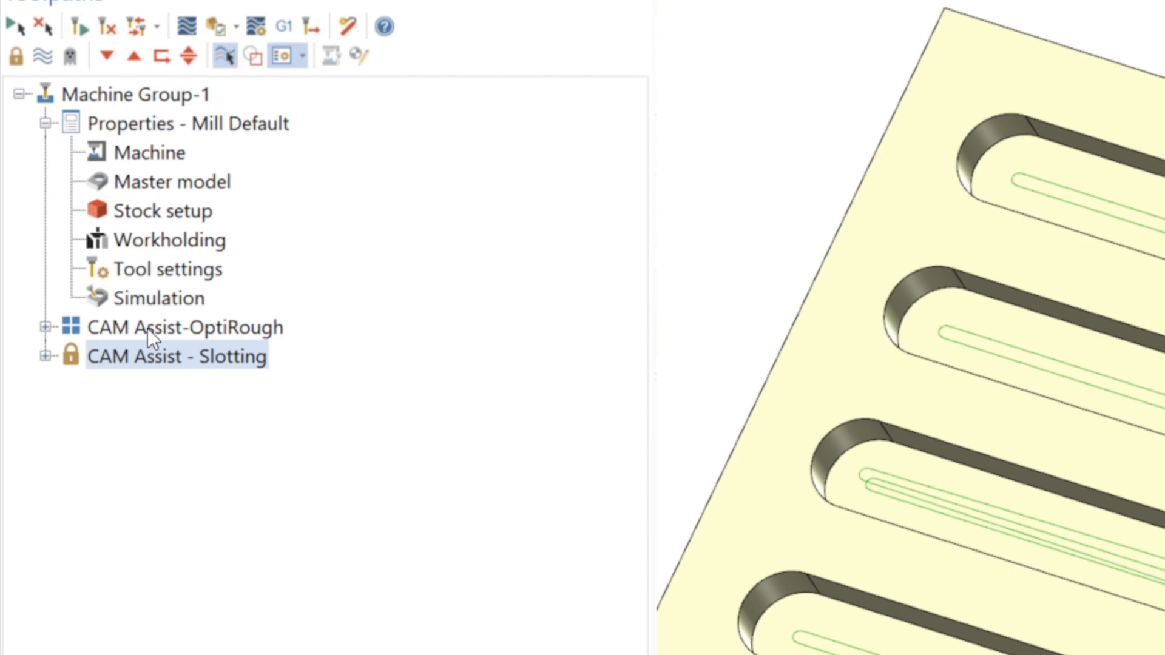
Display the CAM Assist-OptiRough group's toolpaths on the plate and review its operations
{"action": "left_click", "coordinate": [185, 326]}
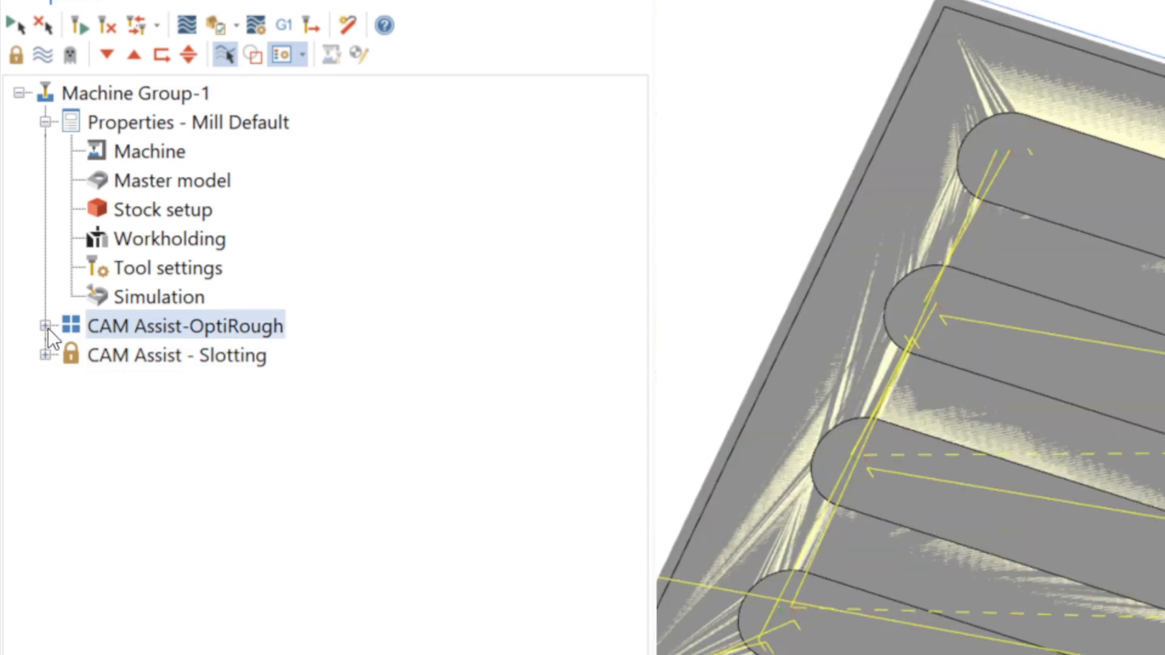
{"action": "left_click", "coordinate": [45, 325]}
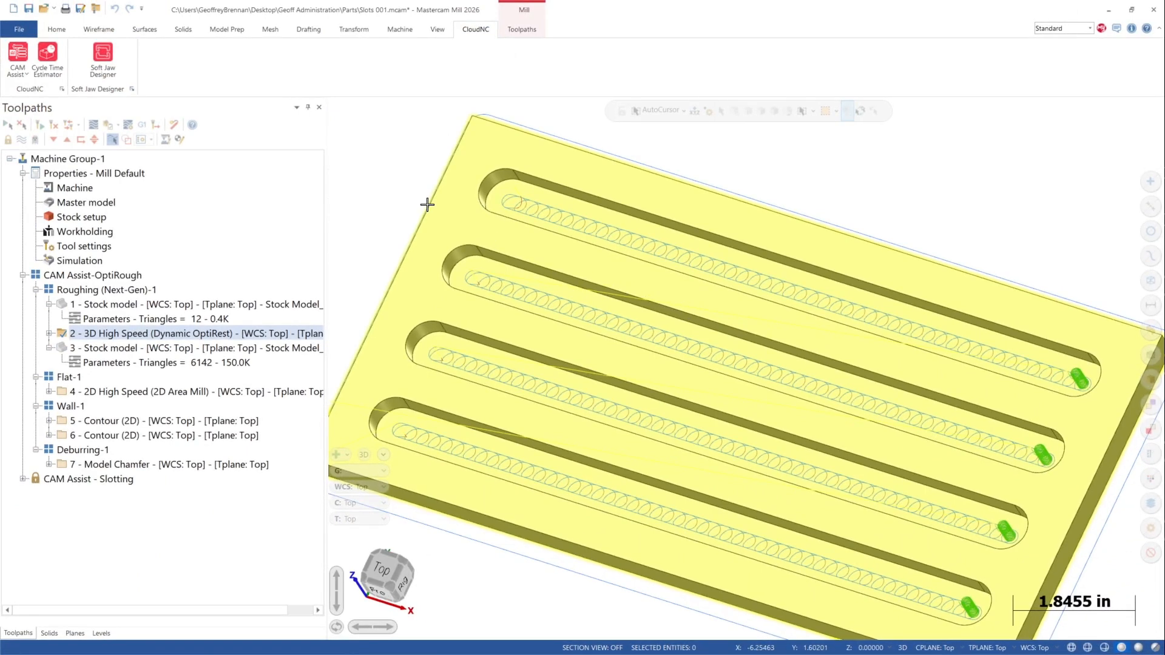
{"action": "left_click", "coordinate": [22, 276]}
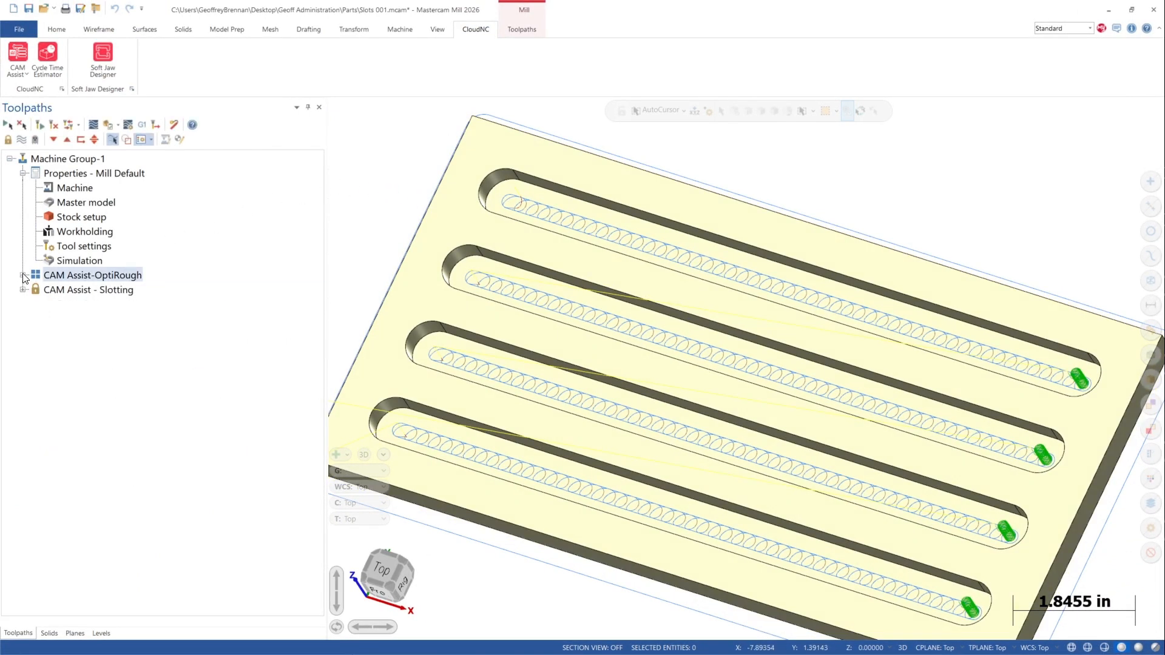
Expand the CAM Assist - Slotting group and display operation 11's slot roughing toolpath
{"action": "left_click", "coordinate": [25, 291]}
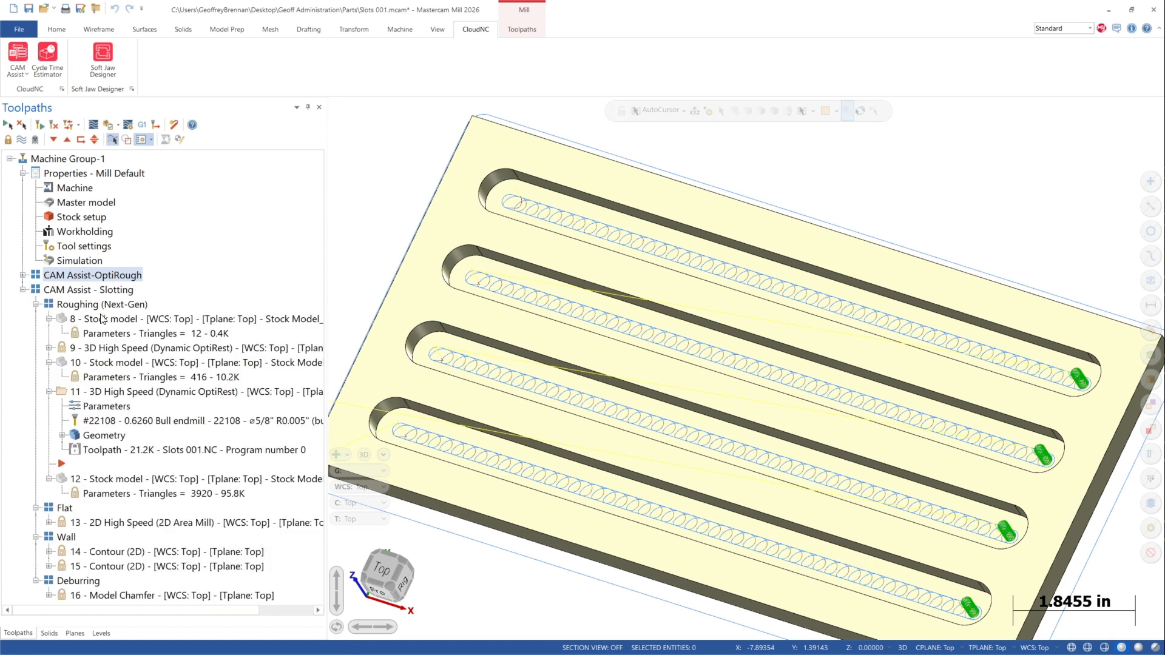
{"action": "left_click", "coordinate": [148, 349]}
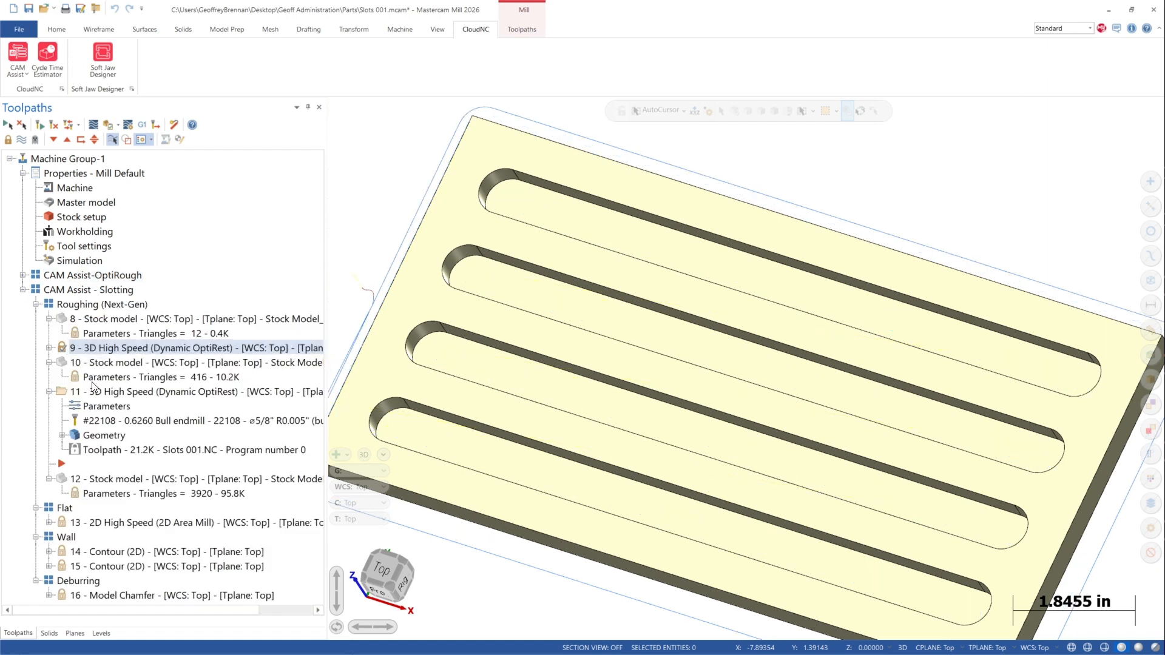
{"action": "left_click", "coordinate": [186, 392]}
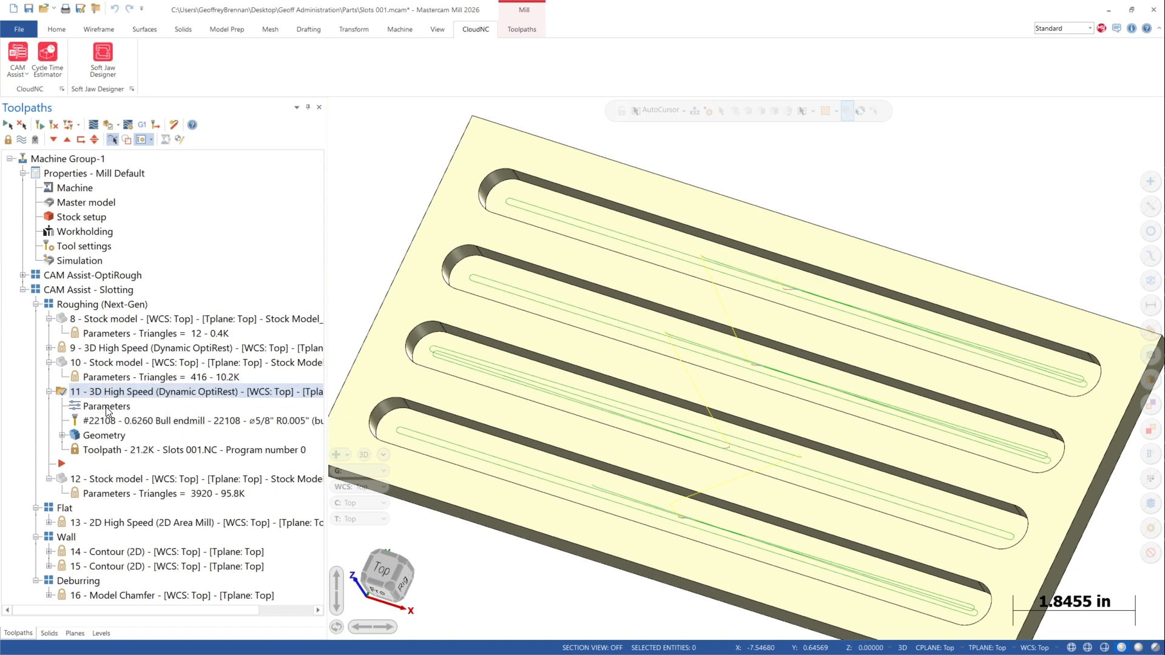
Review operation 11's Dynamic OptiRough Cut Parameters page
{"action": "double_click", "coordinate": [108, 407]}
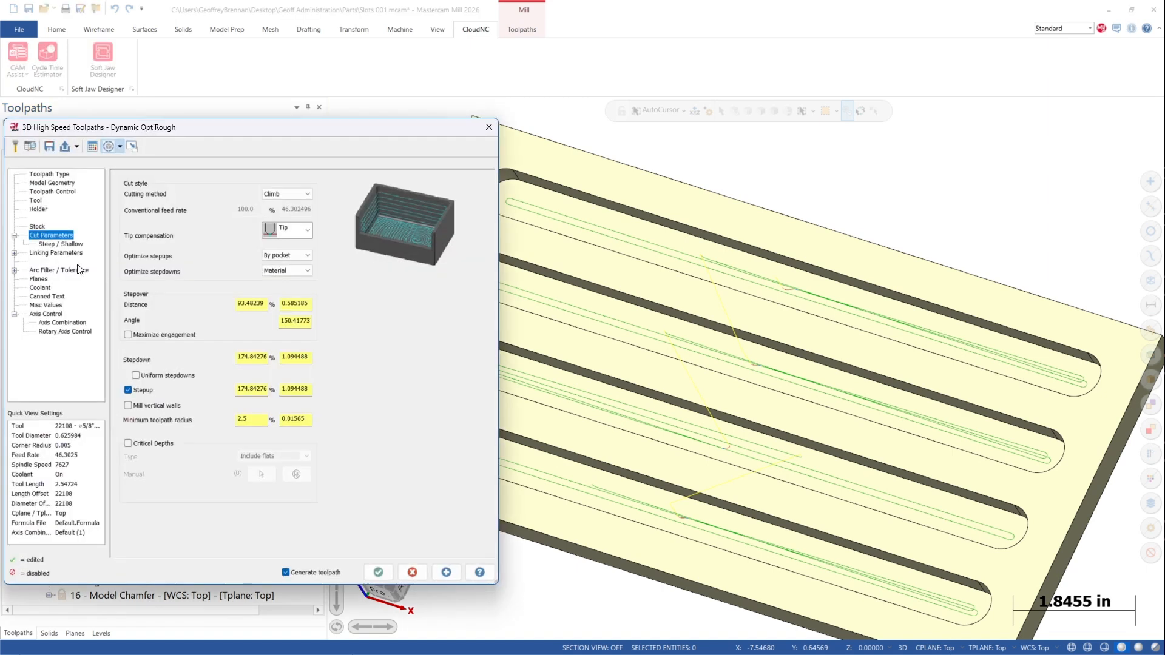
{"action": "left_click", "coordinate": [35, 200]}
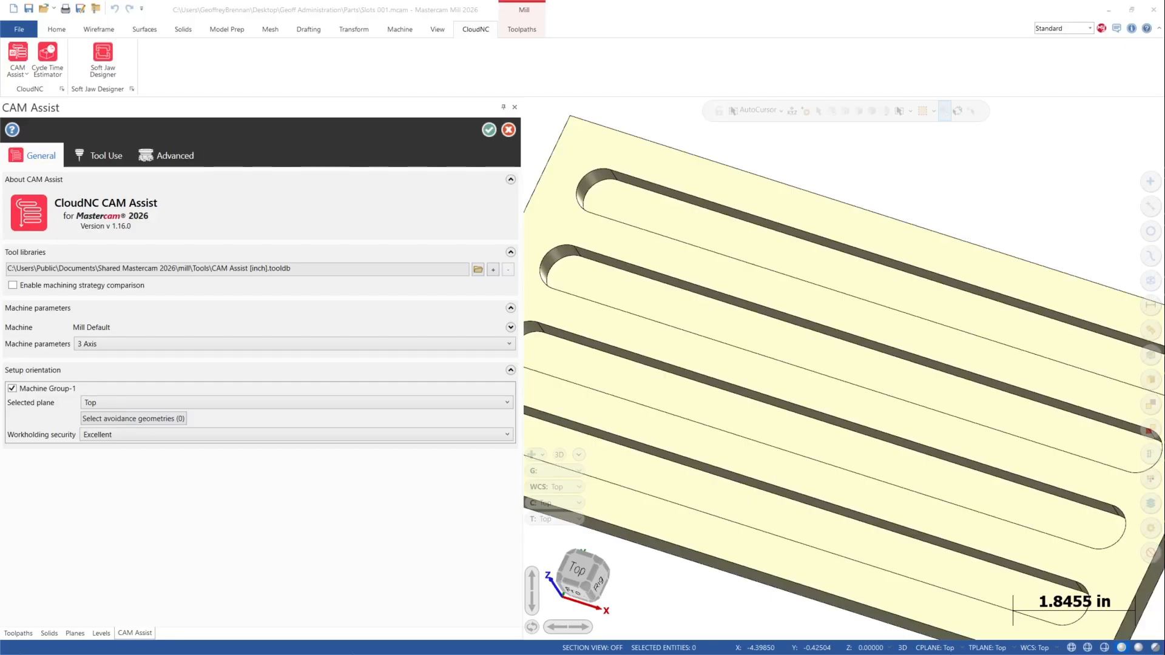
Generate the nine CAM Assist-1 operations, dismiss the cycle-time message and inspect operation 4
{"action": "left_click", "coordinate": [488, 130]}
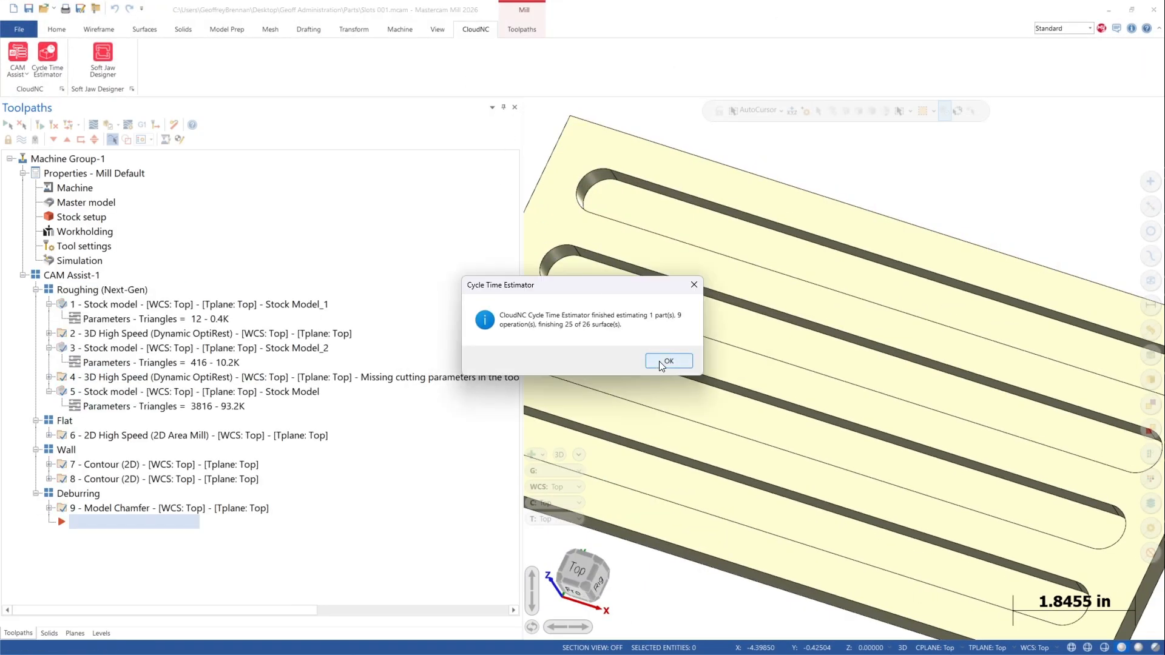
{"action": "left_click", "coordinate": [666, 362]}
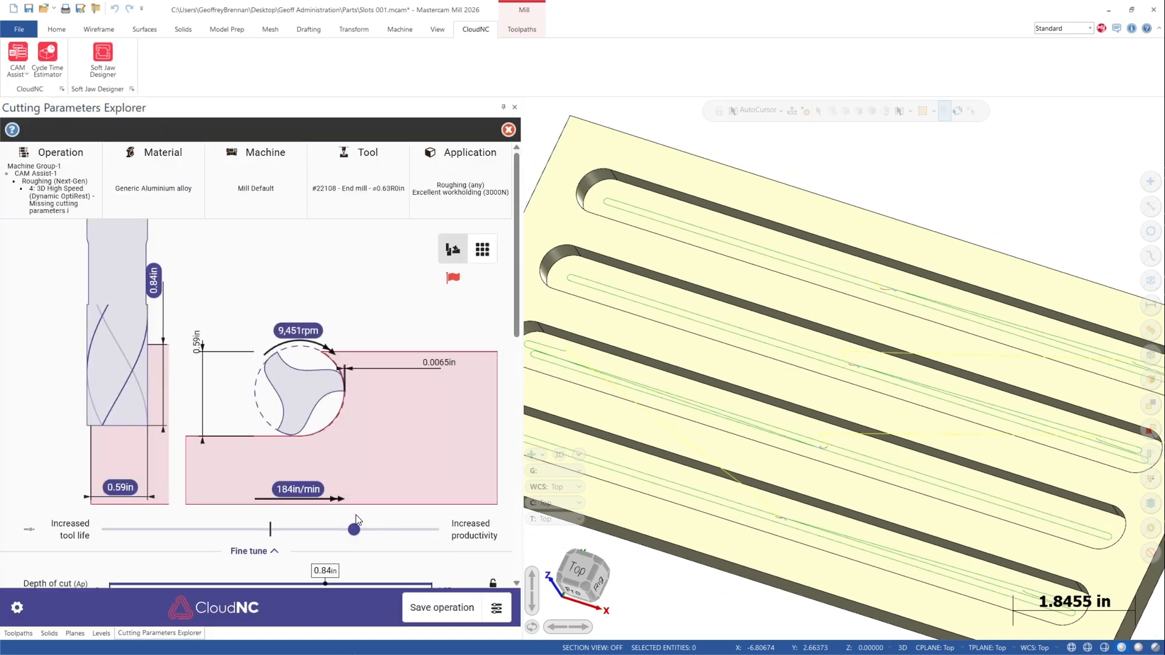
{"action": "scroll", "scroll_direction": "down", "scroll_amount": 3}
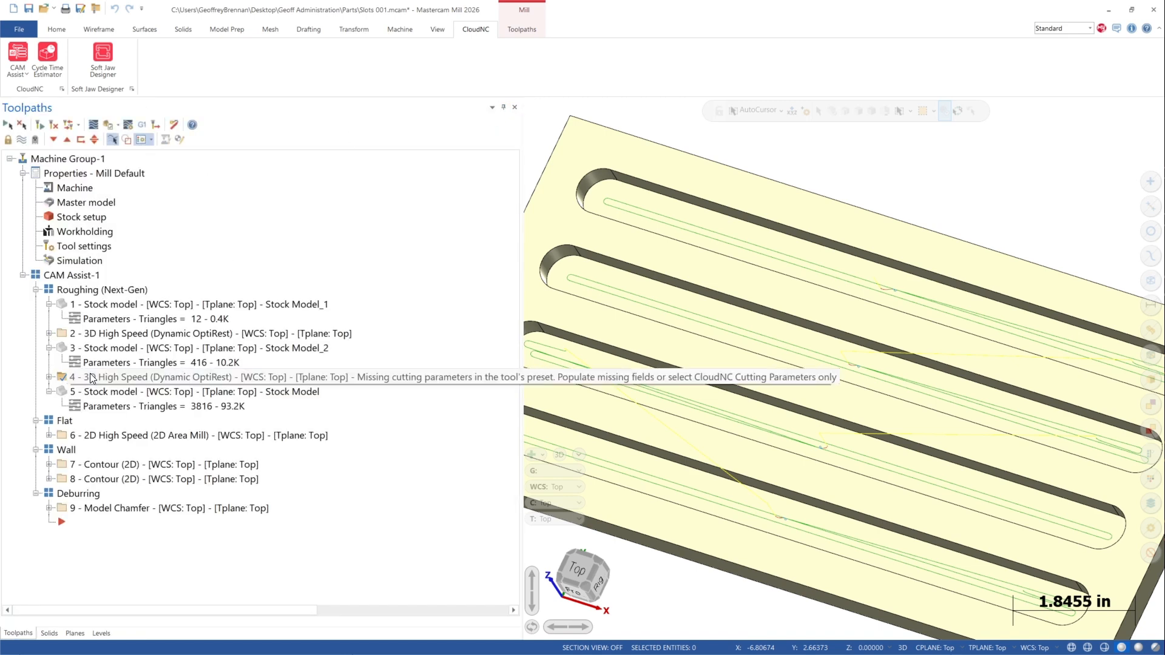
{"action": "double_click", "coordinate": [164, 377]}
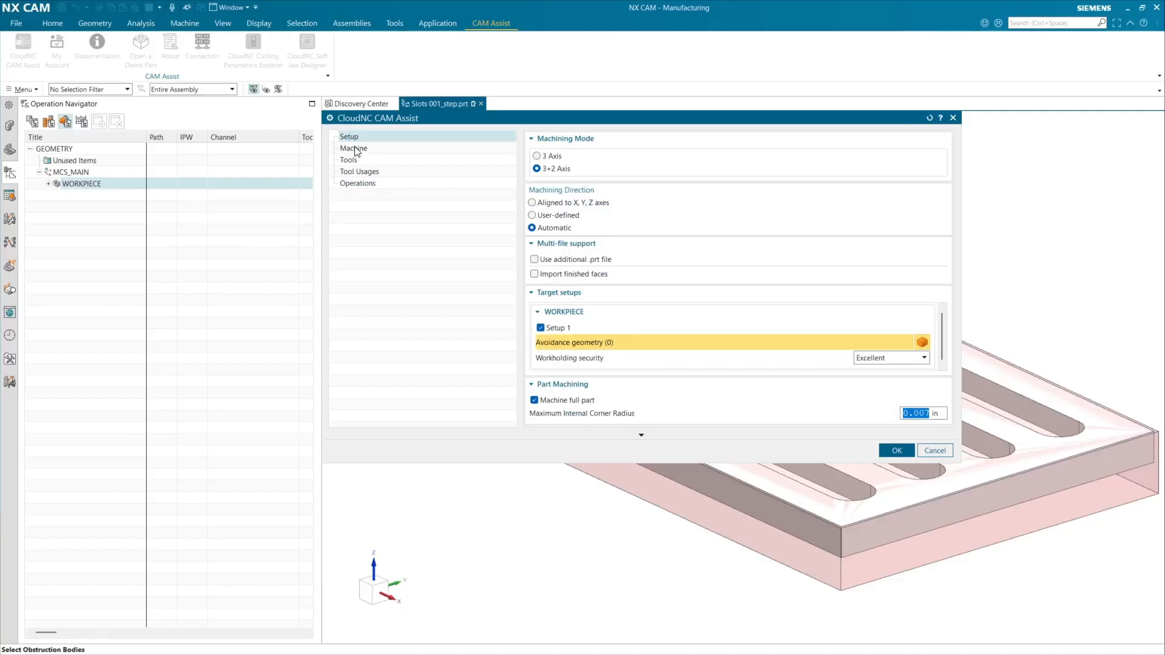
Set CAM Assist's Roughing Strategy to Next Generation Roughing and generate the NX CAM operations
{"action": "left_click", "coordinate": [357, 184]}
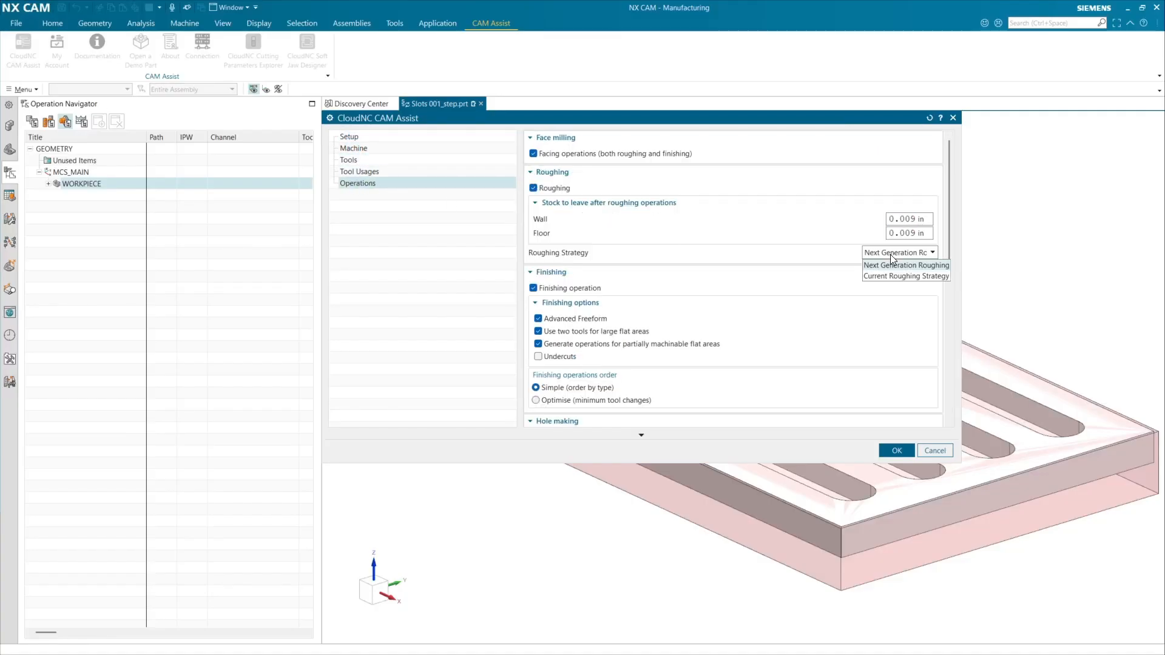
{"action": "left_click", "coordinate": [896, 451]}
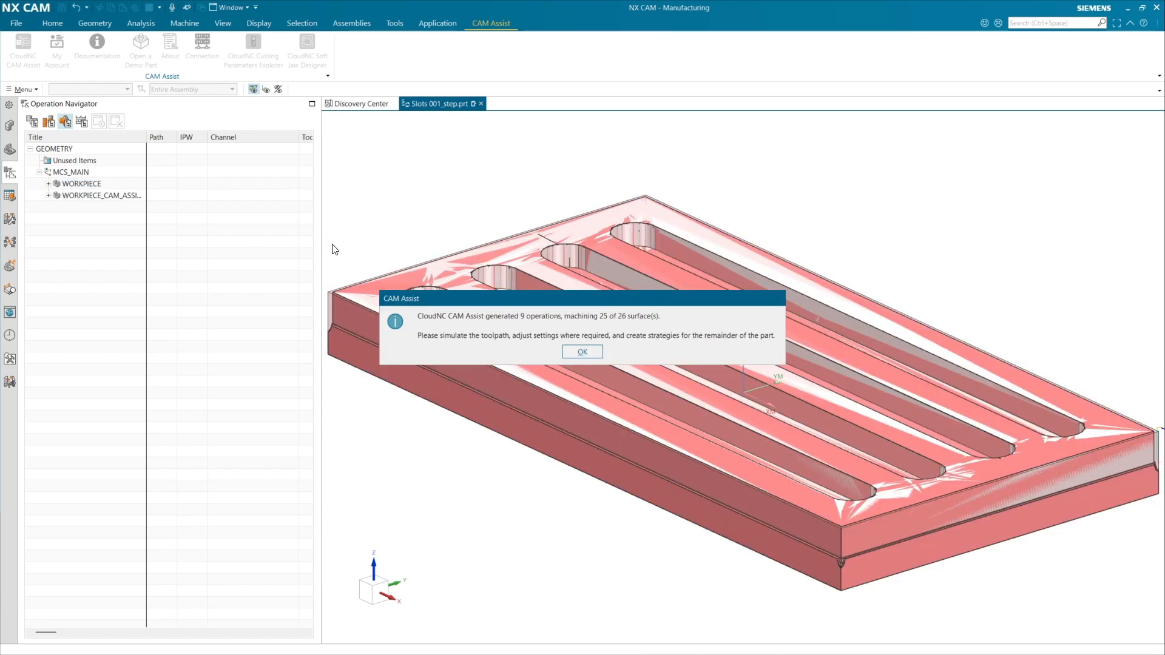
{"action": "left_click", "coordinate": [581, 352]}
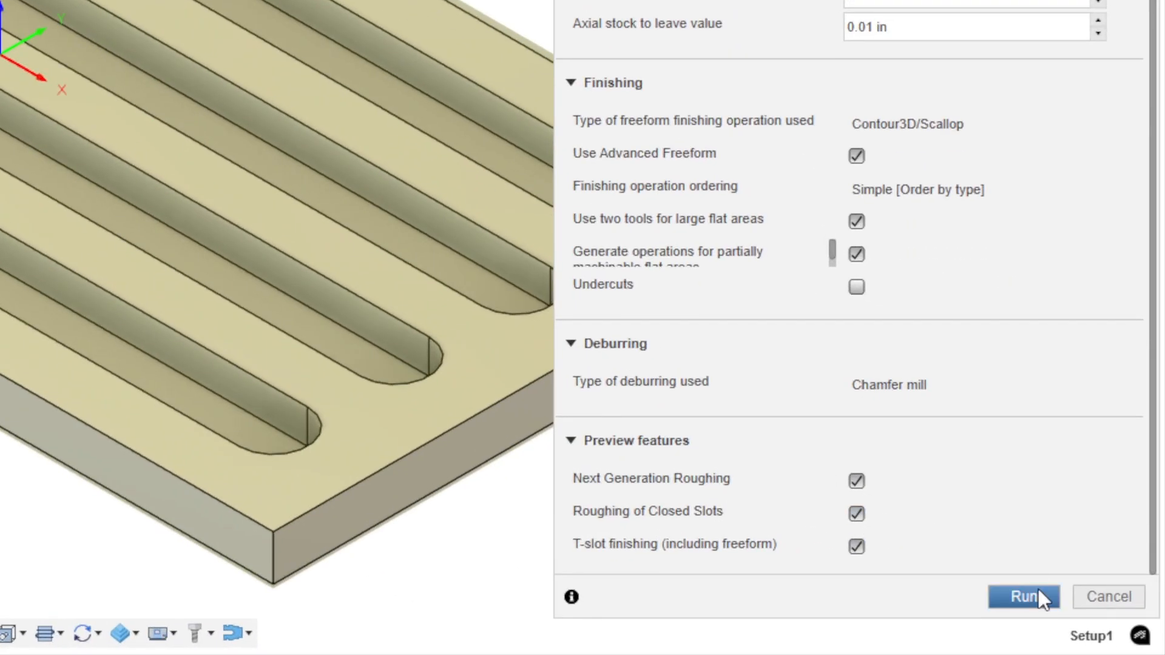
Run CAM Assist in Fusion and expand Setup1 to show the generated Next-Gen operations
{"action": "left_click", "coordinate": [1024, 597]}
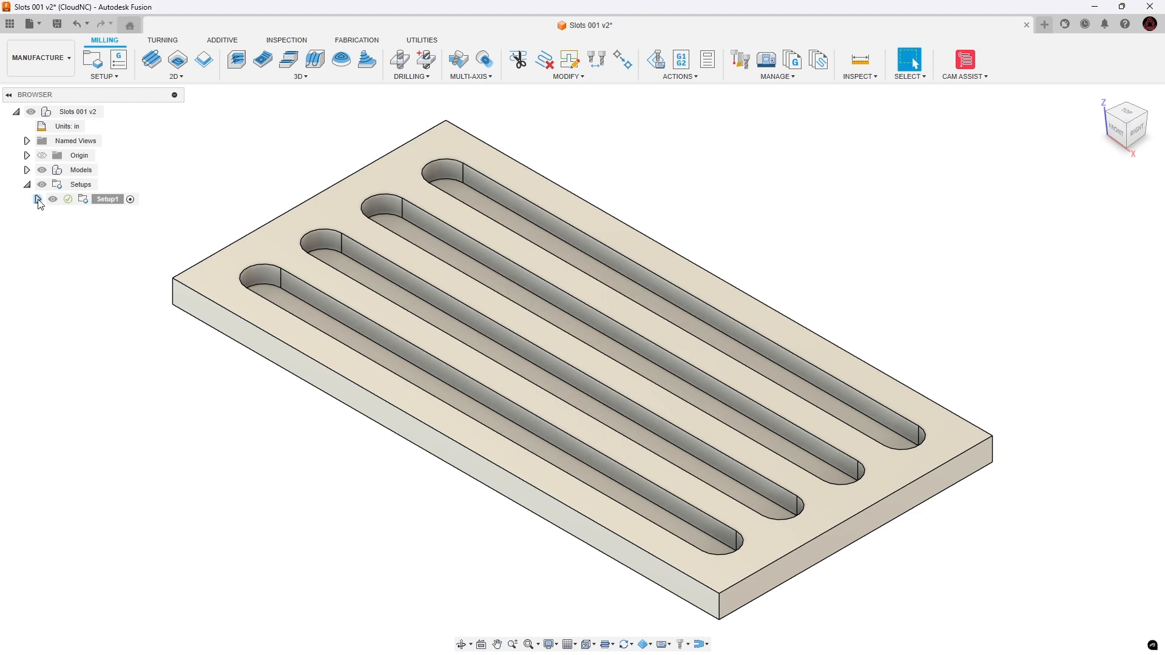
{"action": "left_click", "coordinate": [37, 199]}
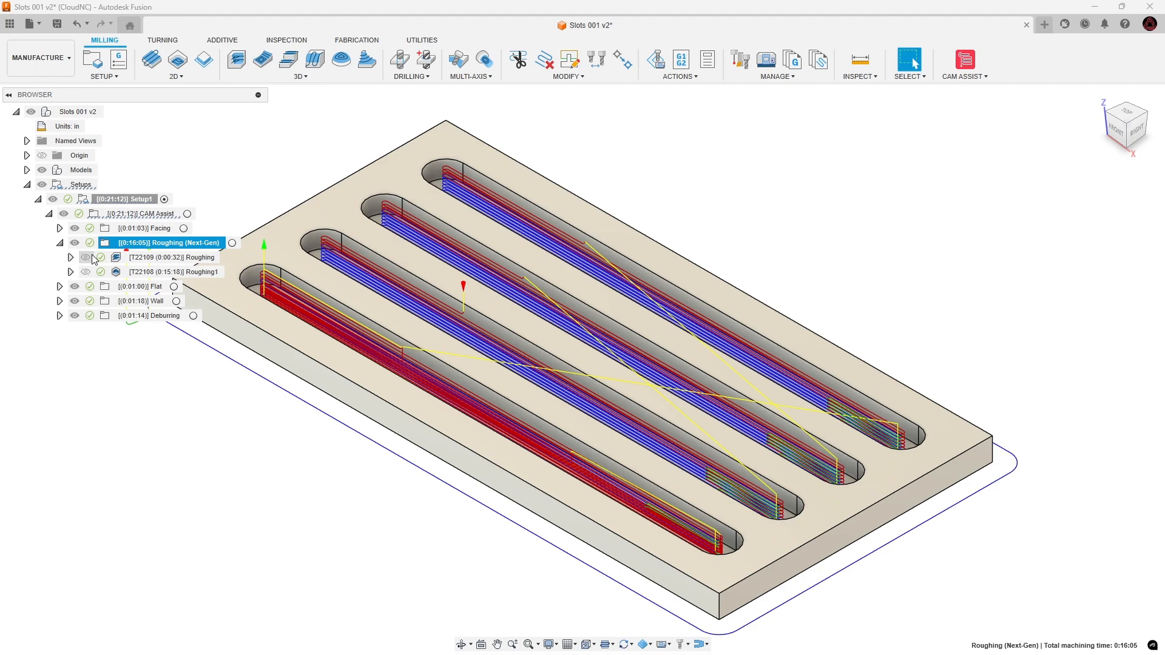
{"action": "left_click", "coordinate": [176, 270]}
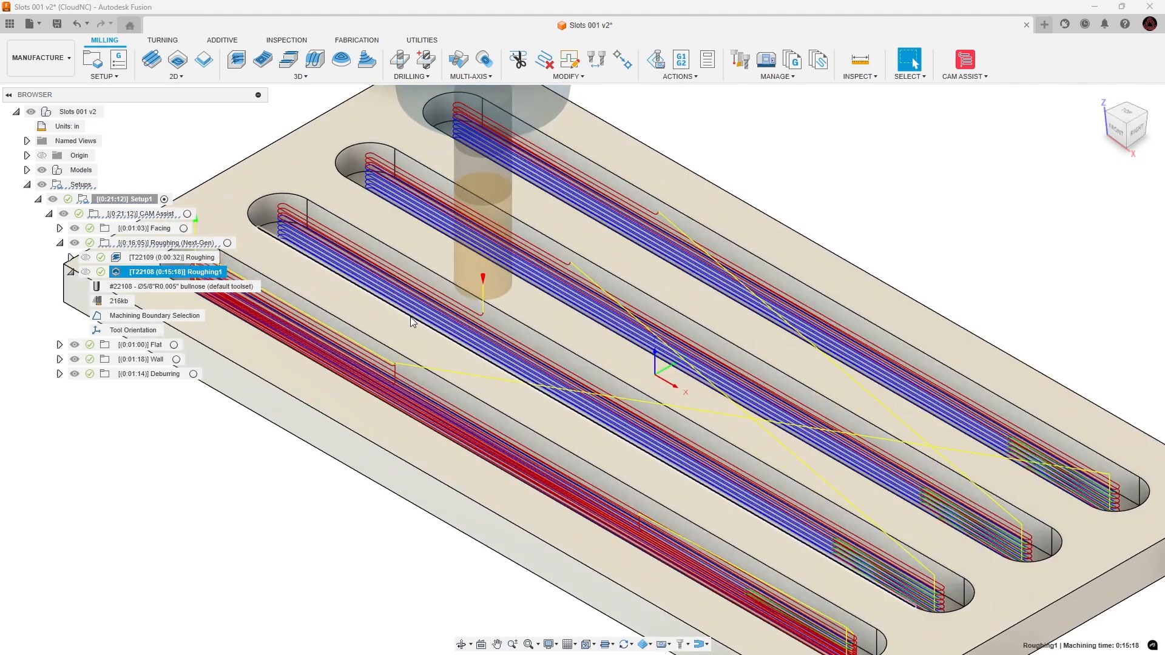
Simulate the Roughing (Next-Gen) folder's operations on the slotted plate
{"action": "right_click", "coordinate": [164, 243]}
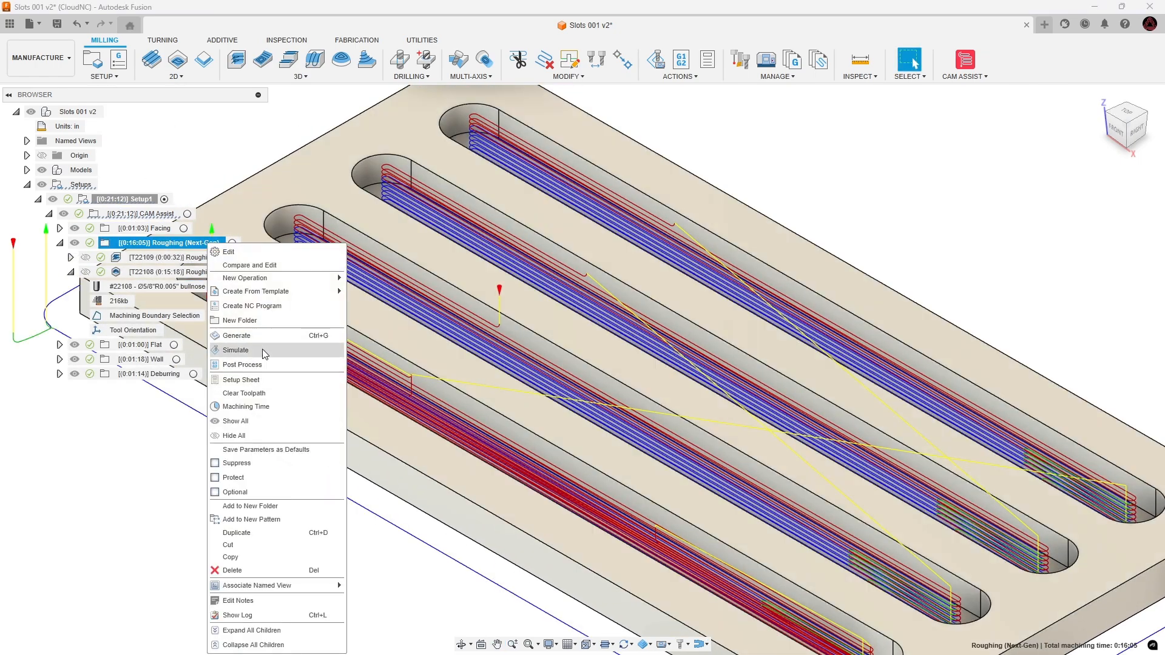
{"action": "left_click", "coordinate": [236, 349]}
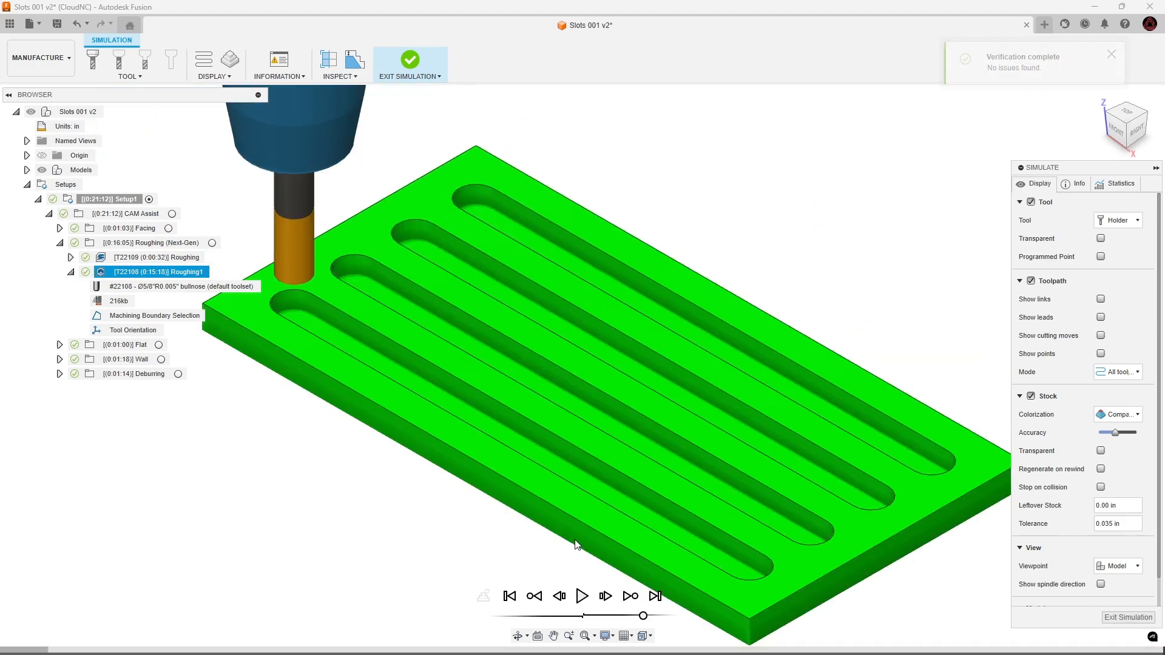